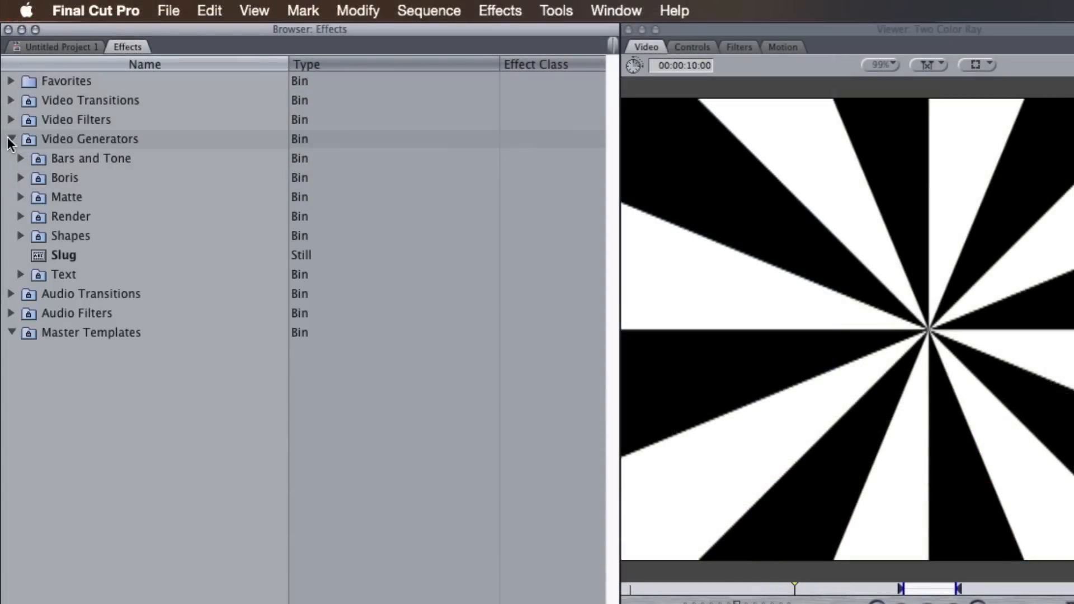
- Choose the RT Legacy Generators category in the Generators sidebar
{"action": "left_click", "coordinate": [20, 215]}
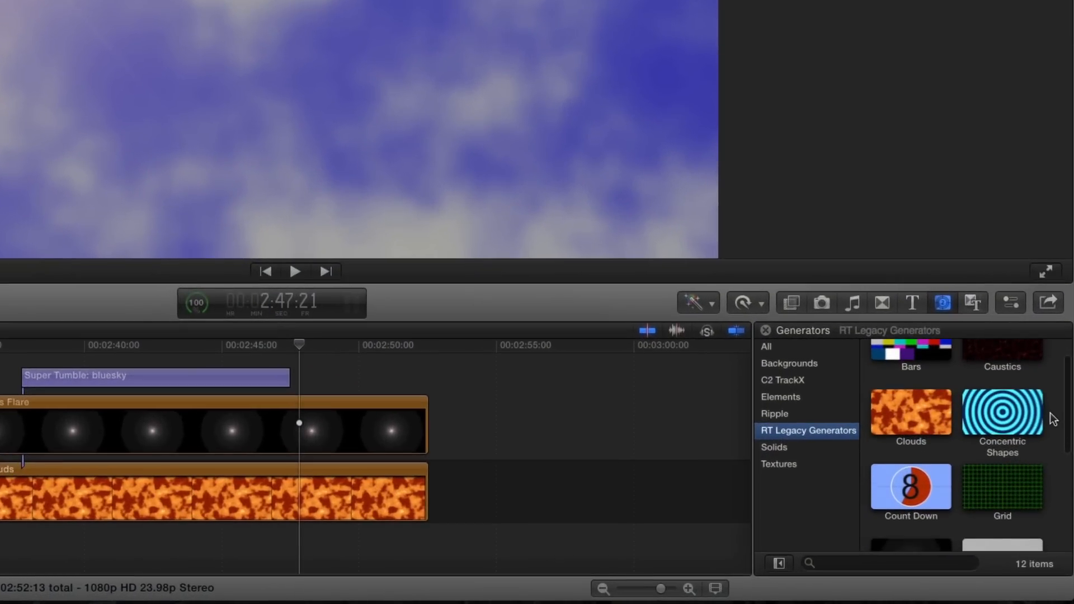
- Scroll the generators list to reach Caustics, Bars and Clouds for the timeline
{"action": "scroll", "scroll_direction": "down", "scroll_amount": 3}
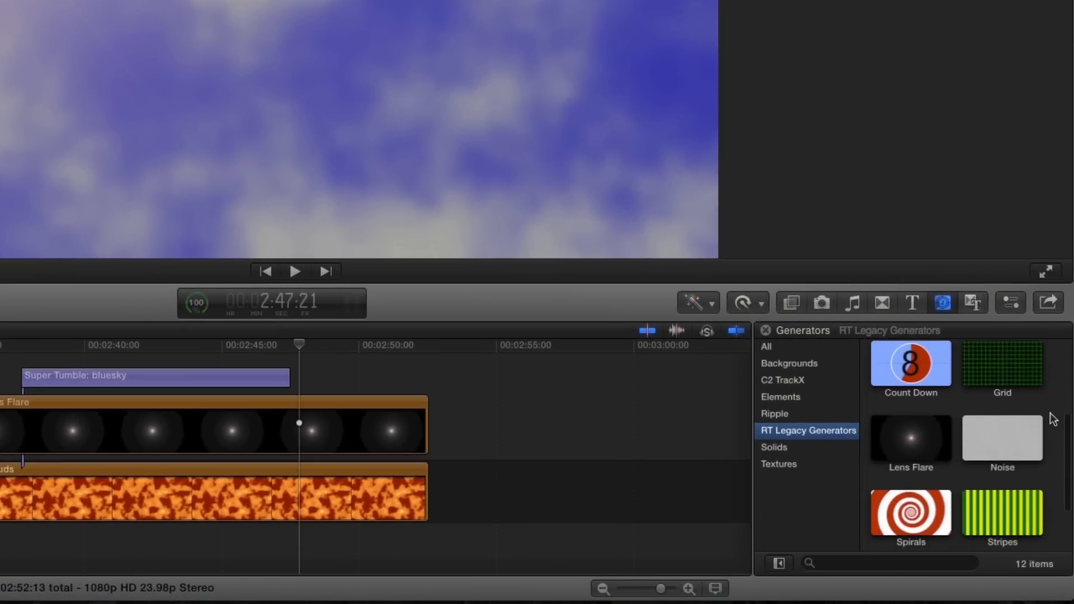
{"action": "scroll", "scroll_direction": "down", "scroll_amount": 3}
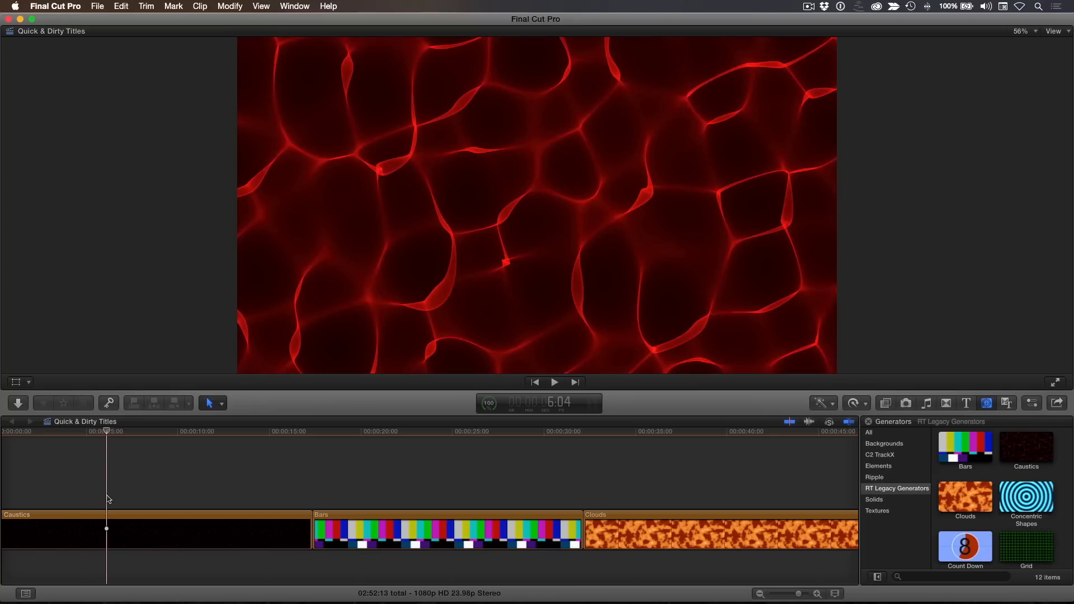
- Set the Caustics generator to cyan with larger size, lower refraction and slower speed
{"action": "left_click", "coordinate": [295, 6]}
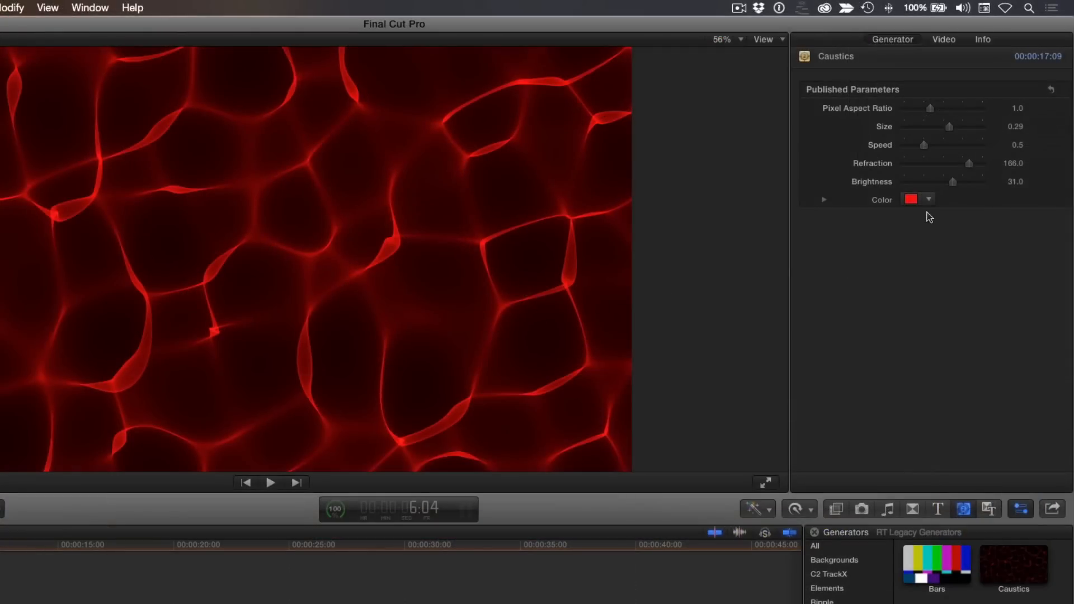
{"action": "left_click", "coordinate": [911, 200]}
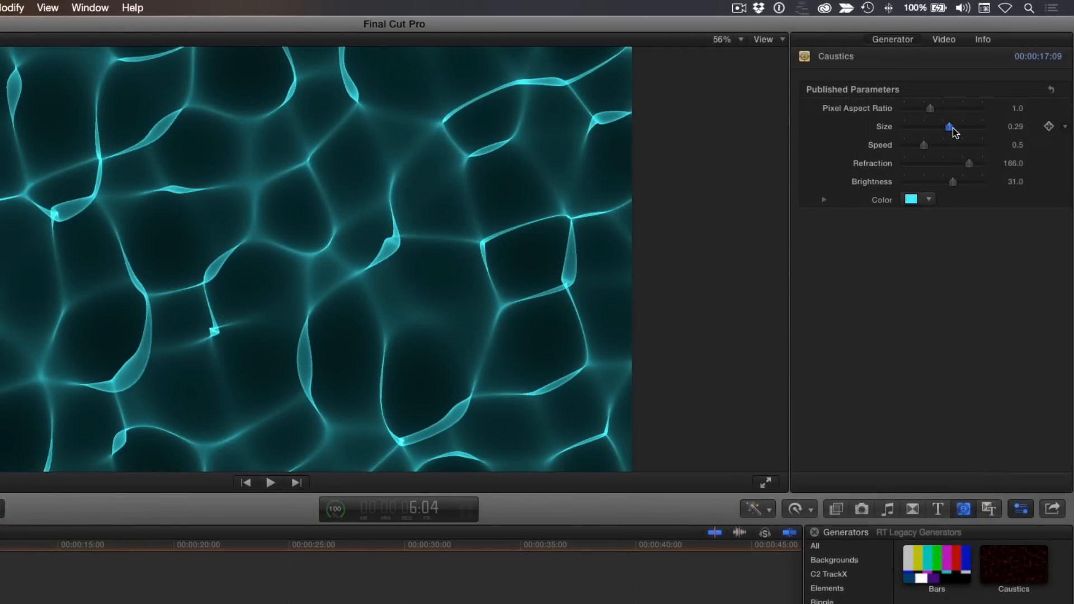
{"action": "left_click_drag", "start_coordinate": [969, 164], "coordinate": [937, 164]}
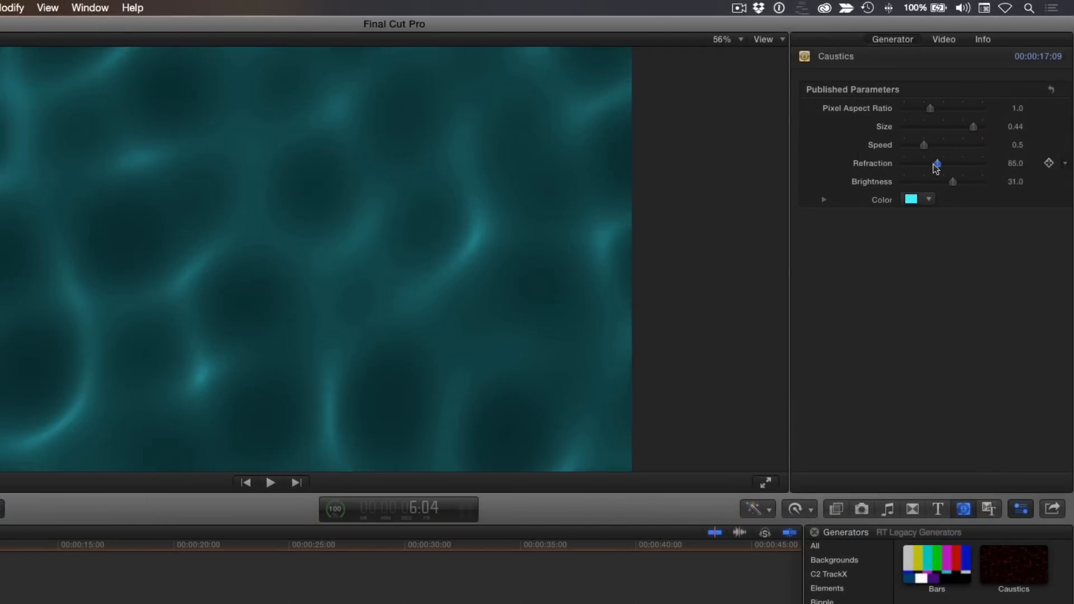
{"action": "left_click_drag", "start_coordinate": [936, 163], "coordinate": [931, 163]}
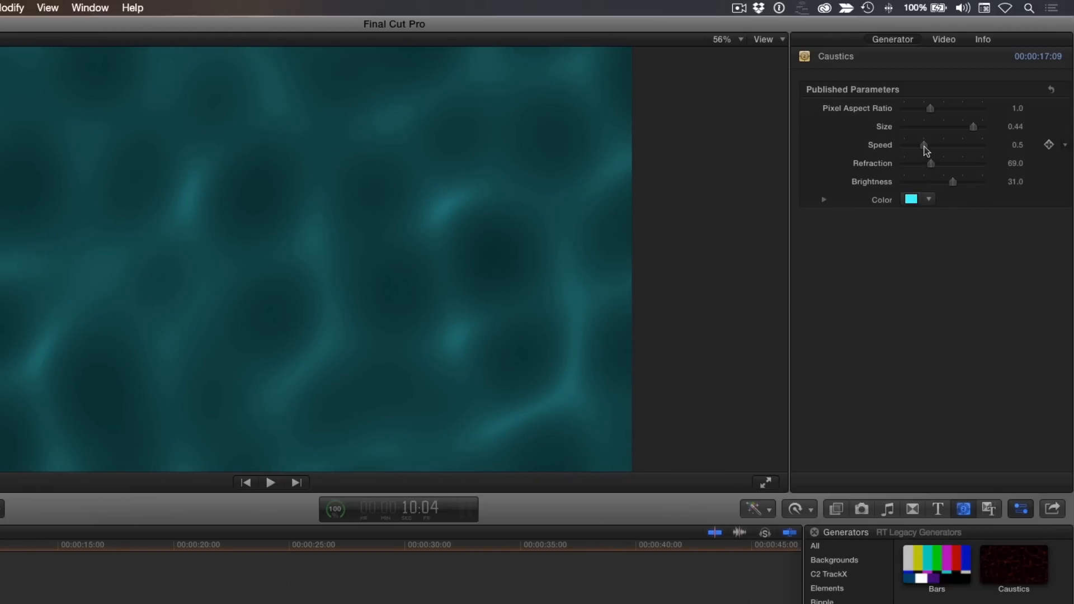
{"action": "left_click_drag", "start_coordinate": [925, 144], "coordinate": [920, 144]}
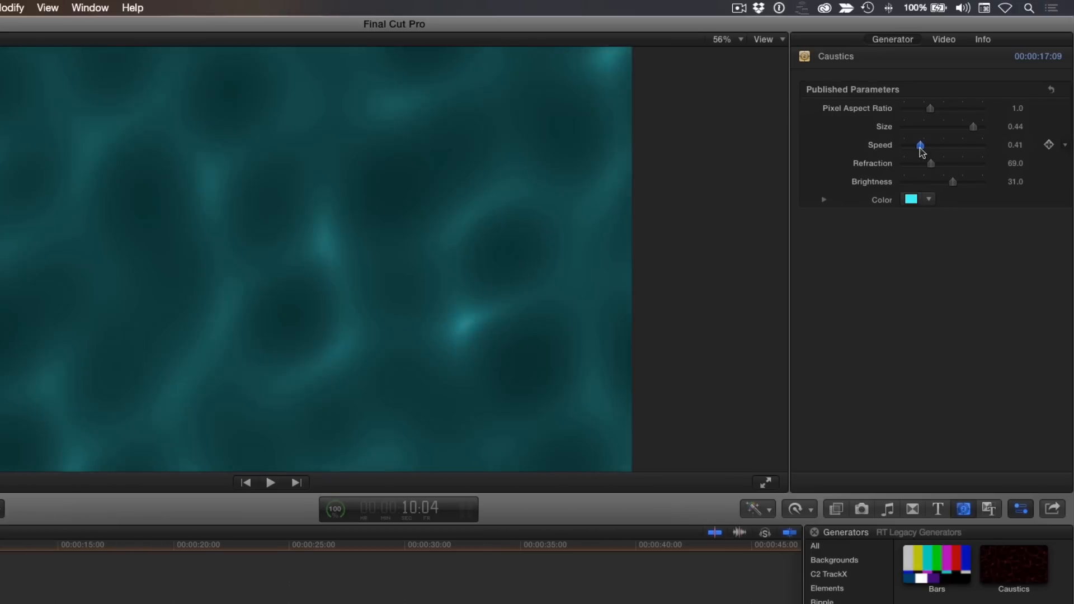
{"action": "left_click_drag", "start_coordinate": [921, 144], "coordinate": [905, 144]}
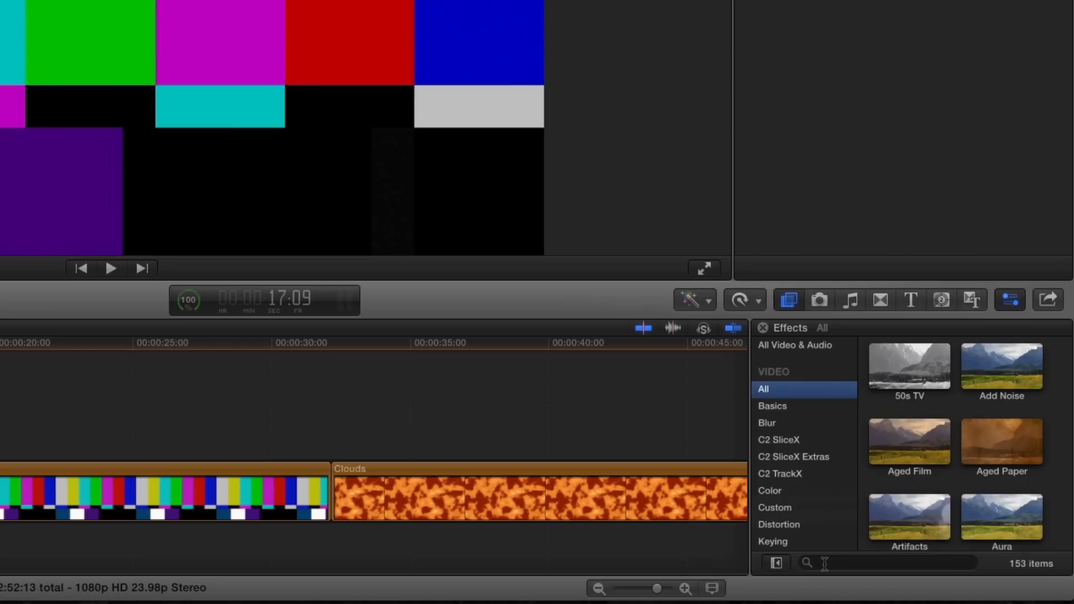
- Apply the Bad TV effect to the Bars clip and switch its Static Type to another noise
{"action": "type", "text": "bad"}
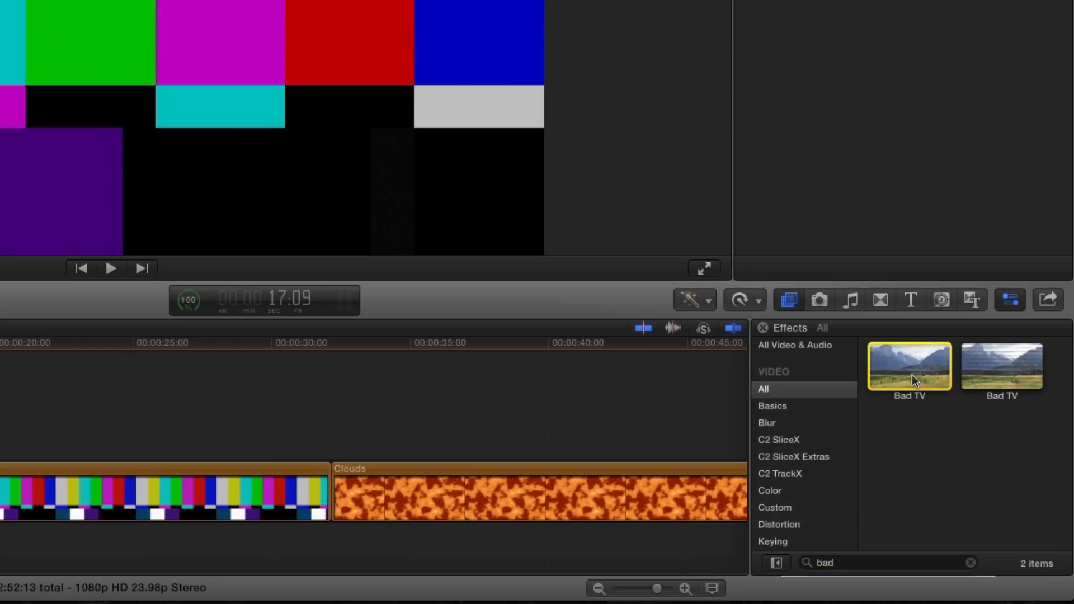
{"action": "double_click", "coordinate": [908, 367]}
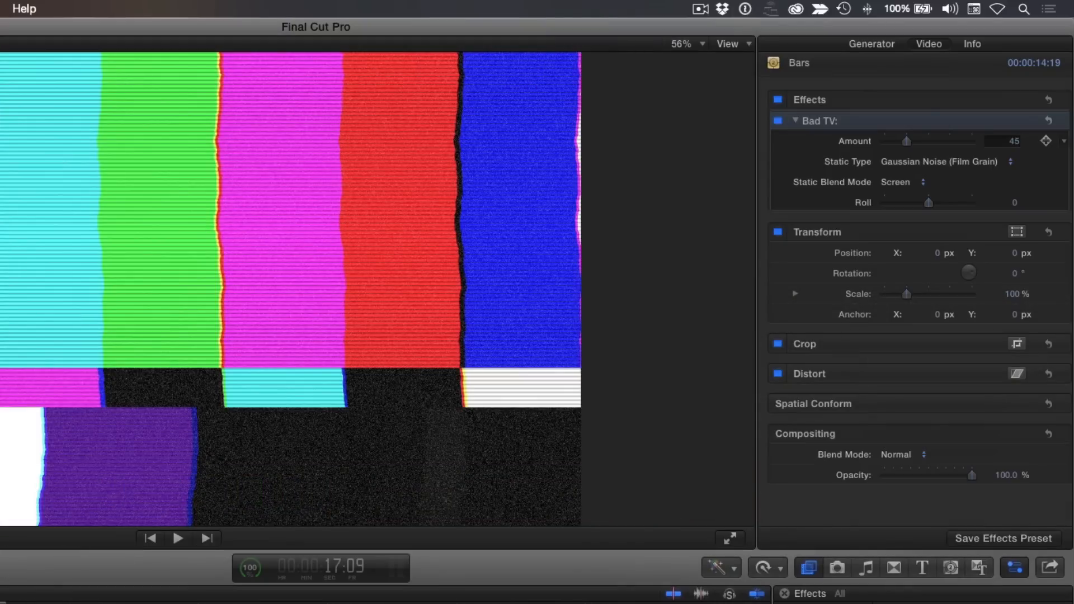
{"action": "left_click", "coordinate": [939, 162]}
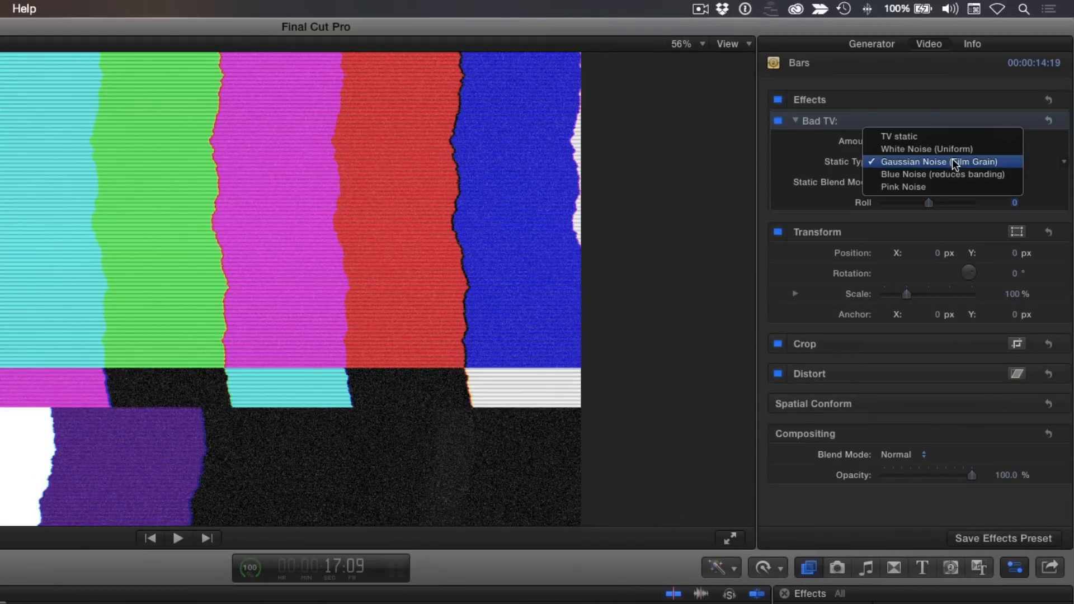
{"action": "left_click", "coordinate": [942, 174]}
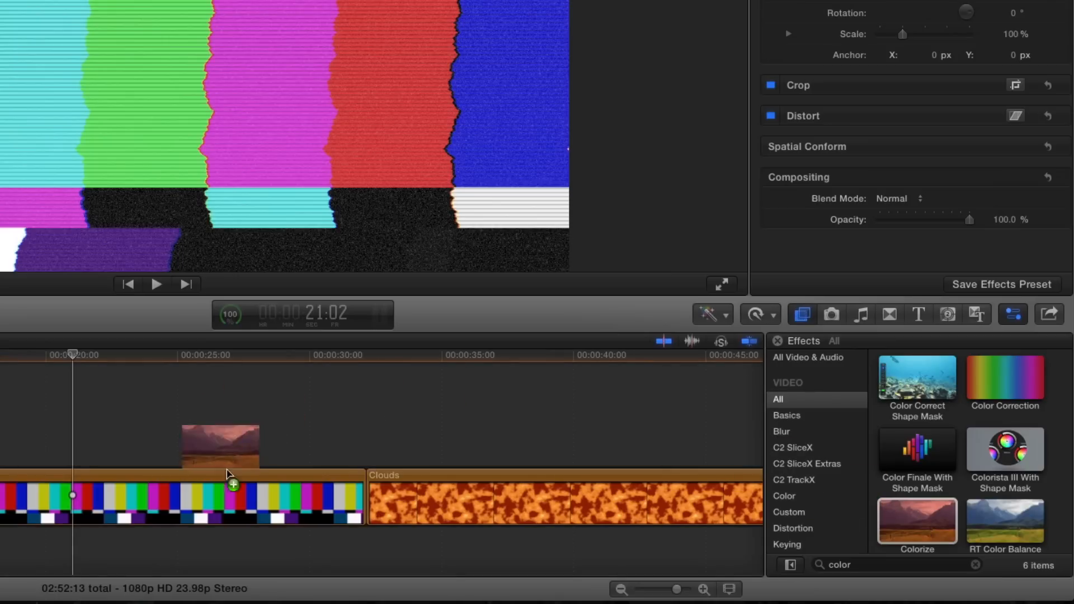
- Add Colorize to the Bars clip and raise the Prism amount and angle on-screen
{"action": "left_click", "coordinate": [887, 249]}
{"action": "type", "text": "pris"}
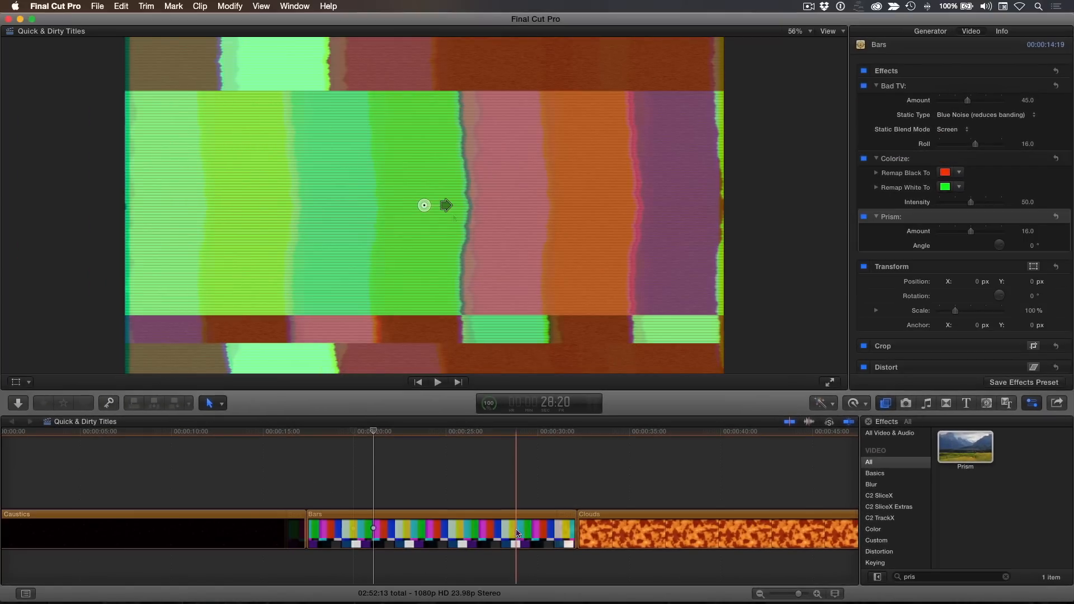
{"action": "left_click_drag", "start_coordinate": [446, 205], "coordinate": [476, 226]}
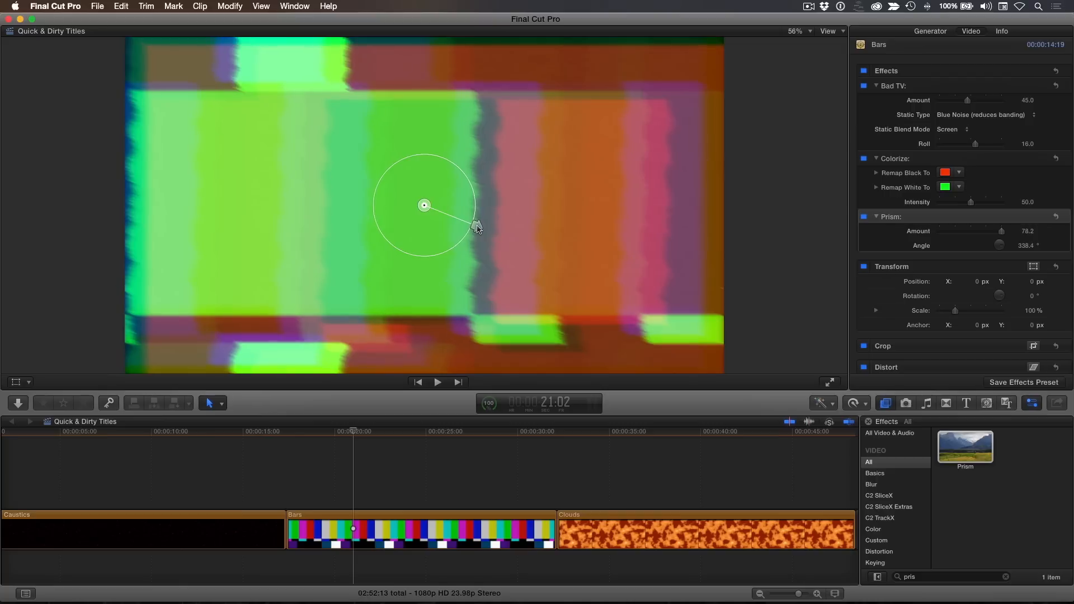
{"action": "left_click_drag", "start_coordinate": [477, 226], "coordinate": [457, 216]}
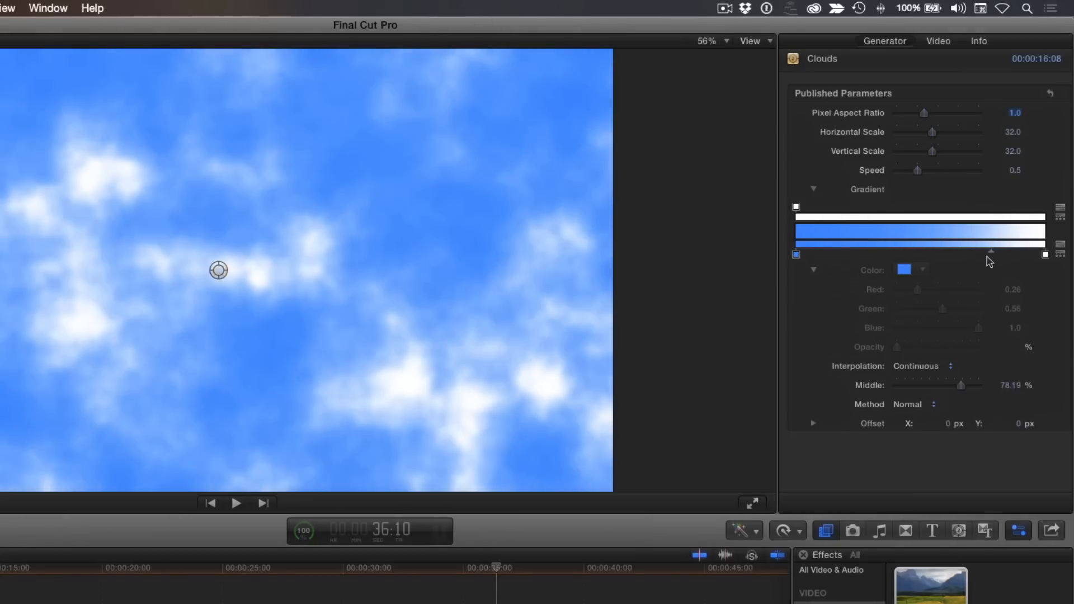
- Shift the sky gradient's blend point and slow the drifting clouds
{"action": "left_click_drag", "start_coordinate": [932, 132], "coordinate": [956, 132]}
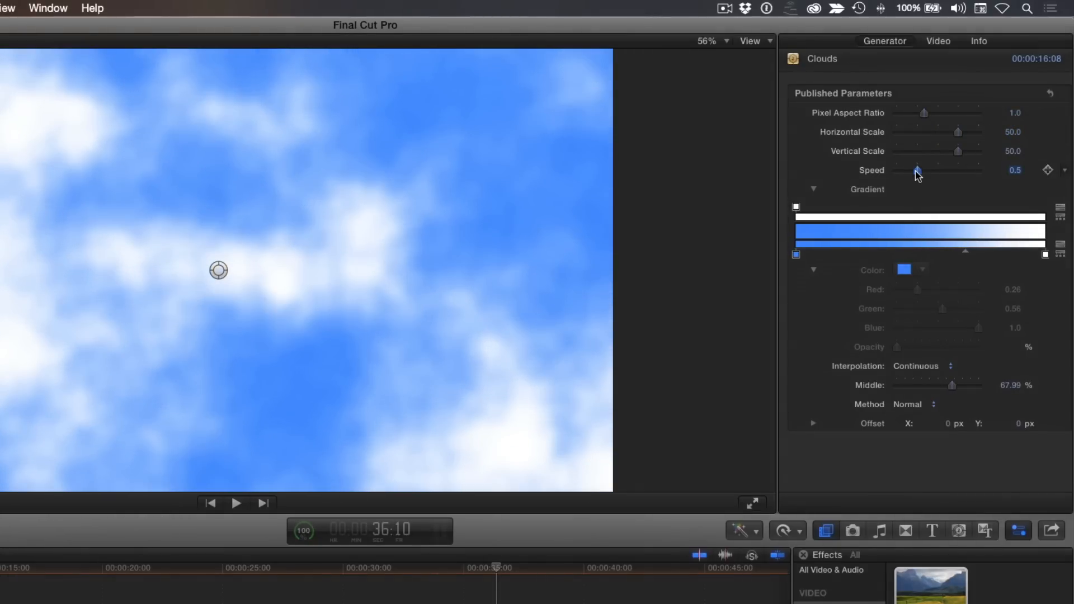
{"action": "left_click_drag", "start_coordinate": [917, 170], "coordinate": [911, 171]}
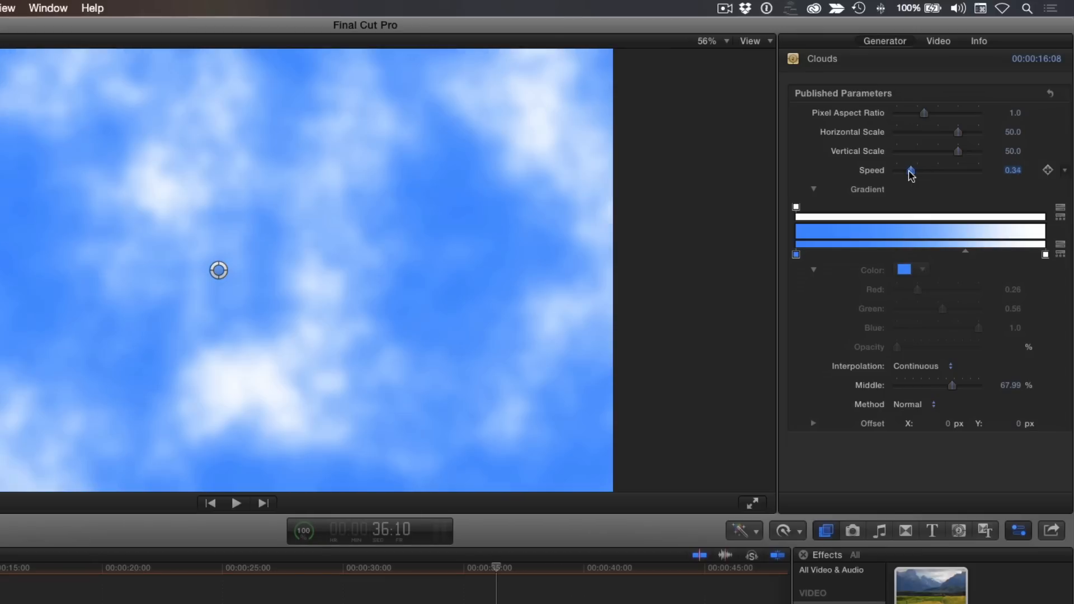
{"action": "left_click_drag", "start_coordinate": [913, 170], "coordinate": [909, 170]}
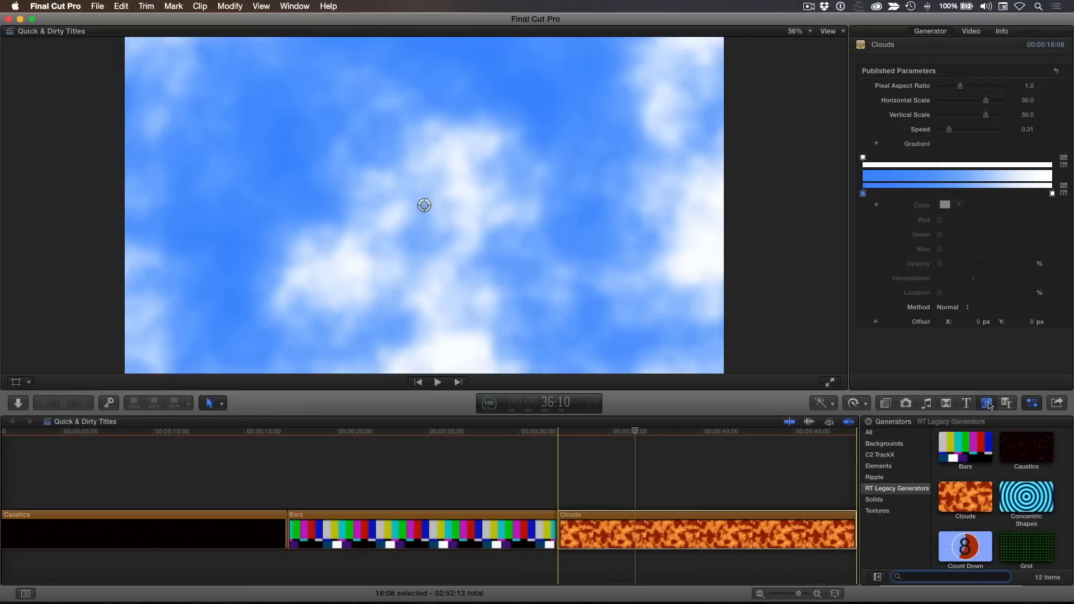
- Add the Lens Flare generator over Clouds, enlarge its glow and move it upper-left
{"action": "scroll", "scroll_direction": "down", "scroll_amount": 3}
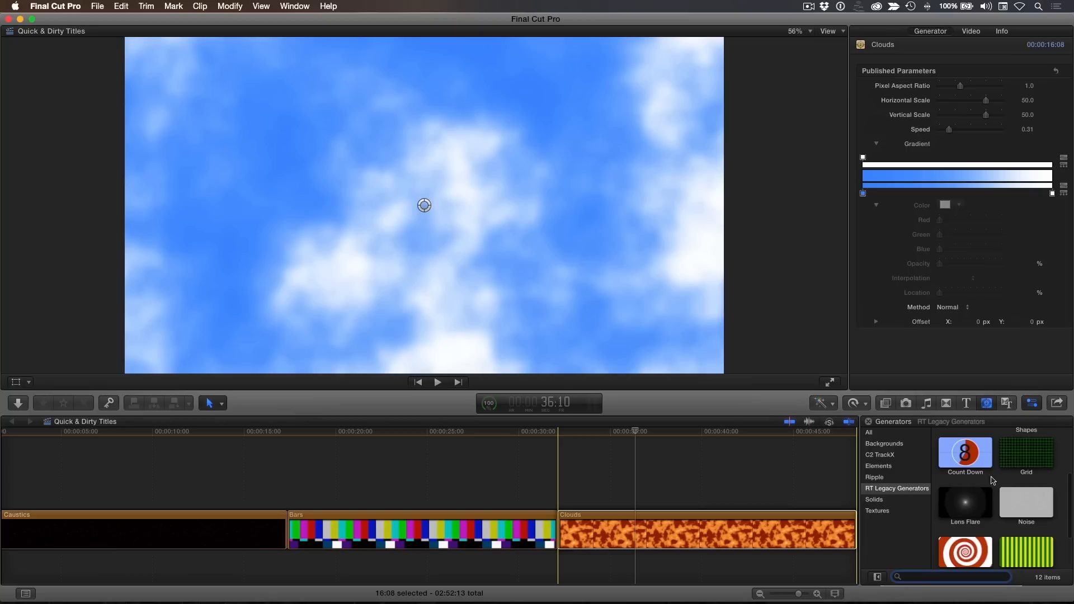
{"action": "left_click", "coordinate": [964, 502]}
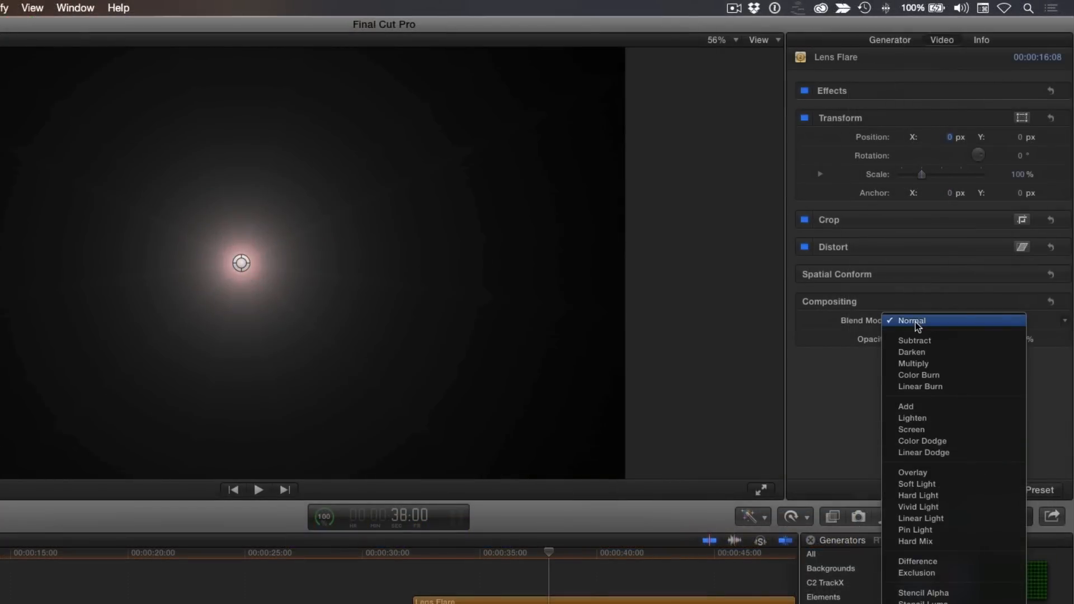
{"action": "mouse_move", "coordinate": [913, 406]}
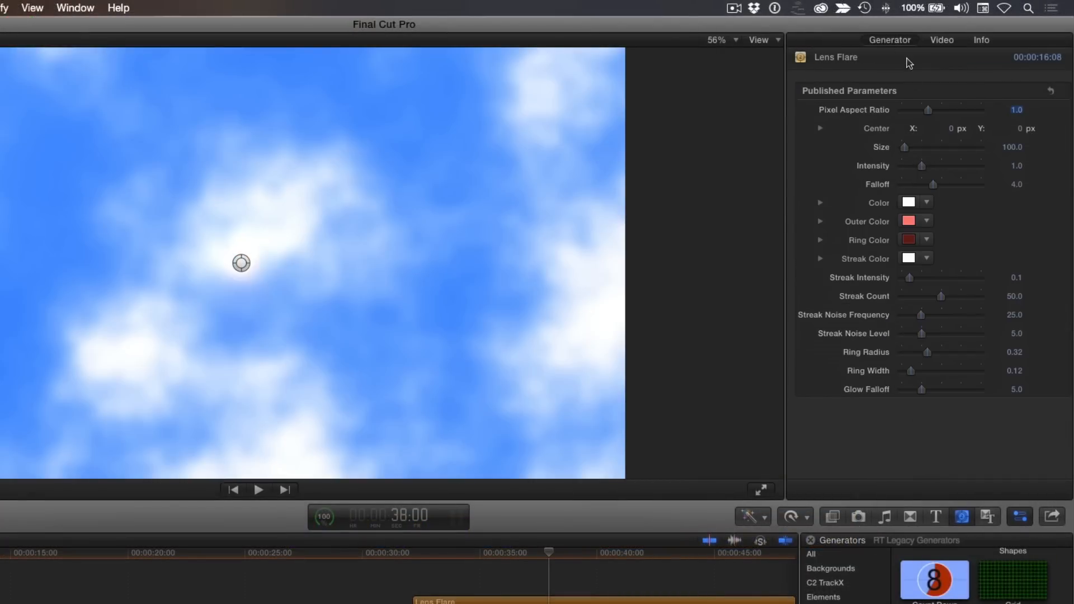
{"action": "left_click_drag", "start_coordinate": [1007, 147], "coordinate": [1020, 146]}
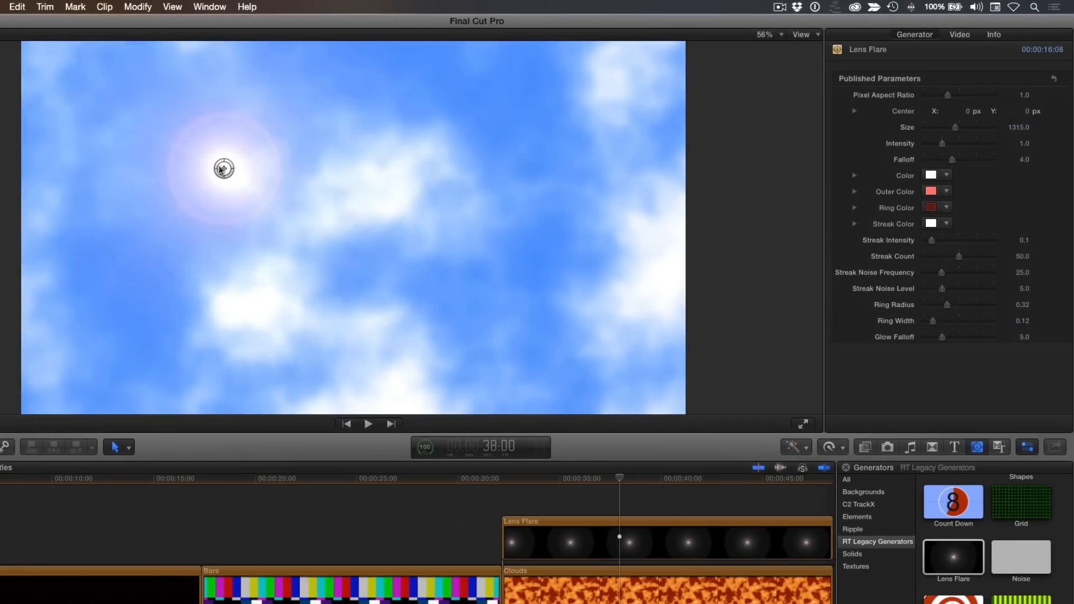
{"action": "left_click_drag", "start_coordinate": [224, 168], "coordinate": [163, 125]}
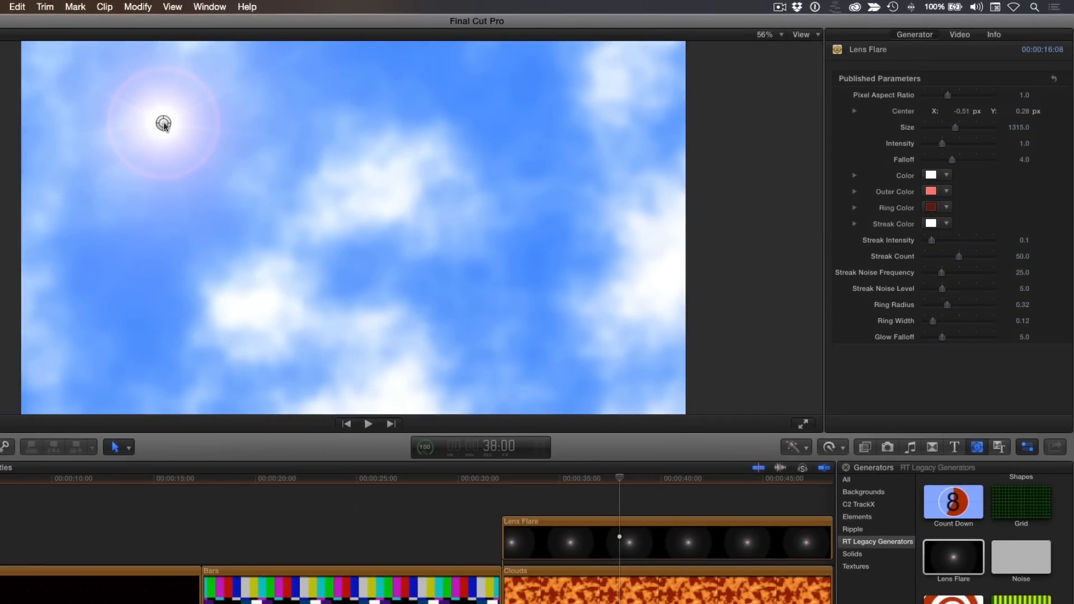
- Make the flare's core color yellow
{"action": "left_click", "coordinate": [931, 174]}
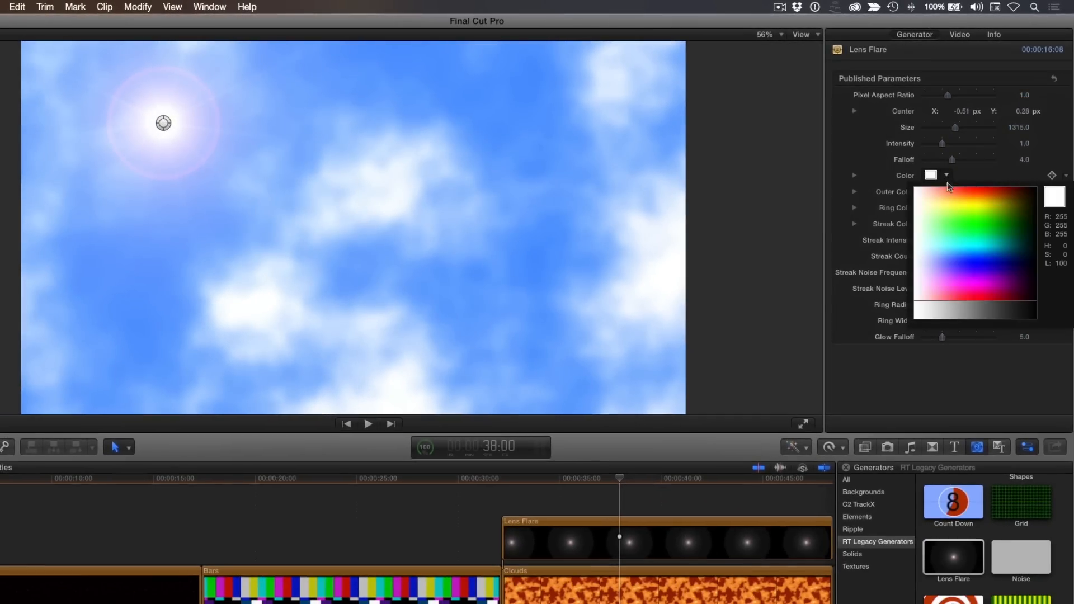
{"action": "left_click", "coordinate": [965, 199]}
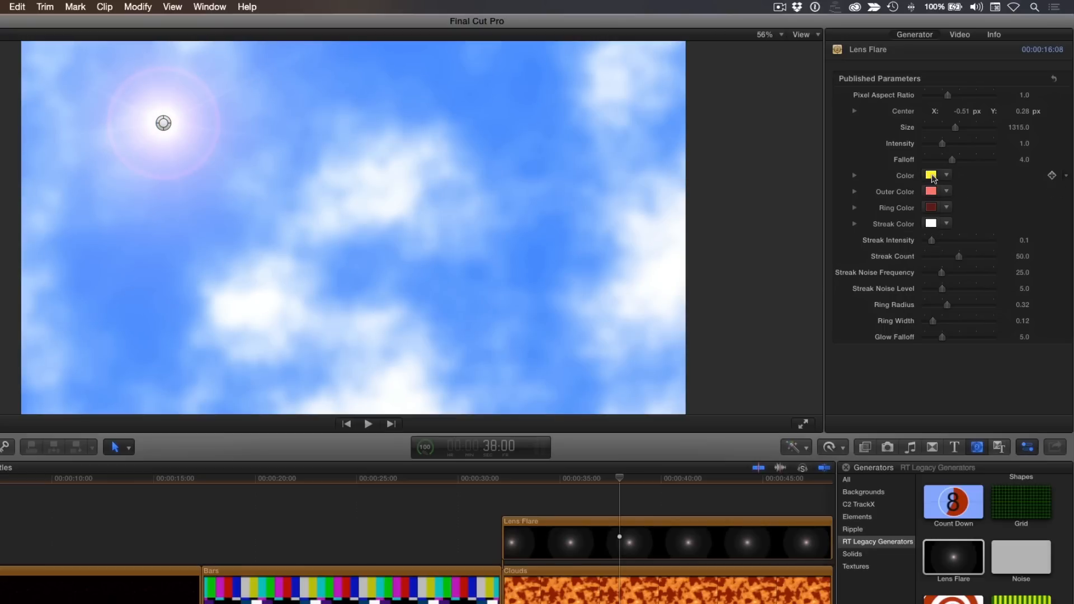
{"action": "left_click", "coordinate": [932, 224]}
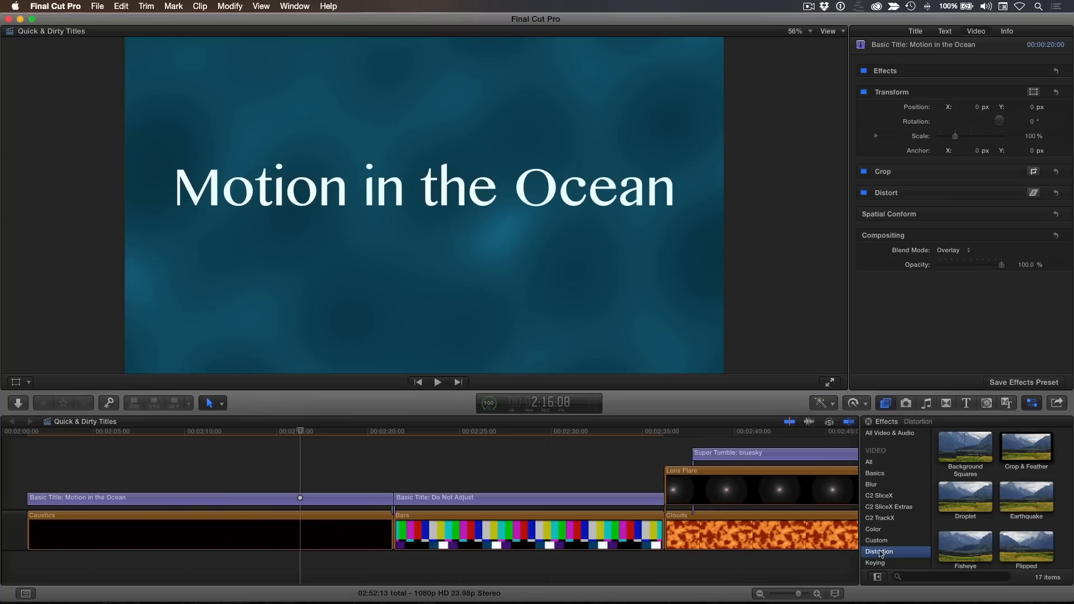
- Apply the Underwater distortion effect to the Motion in the Ocean title
{"action": "scroll", "scroll_direction": "down", "scroll_amount": 3}
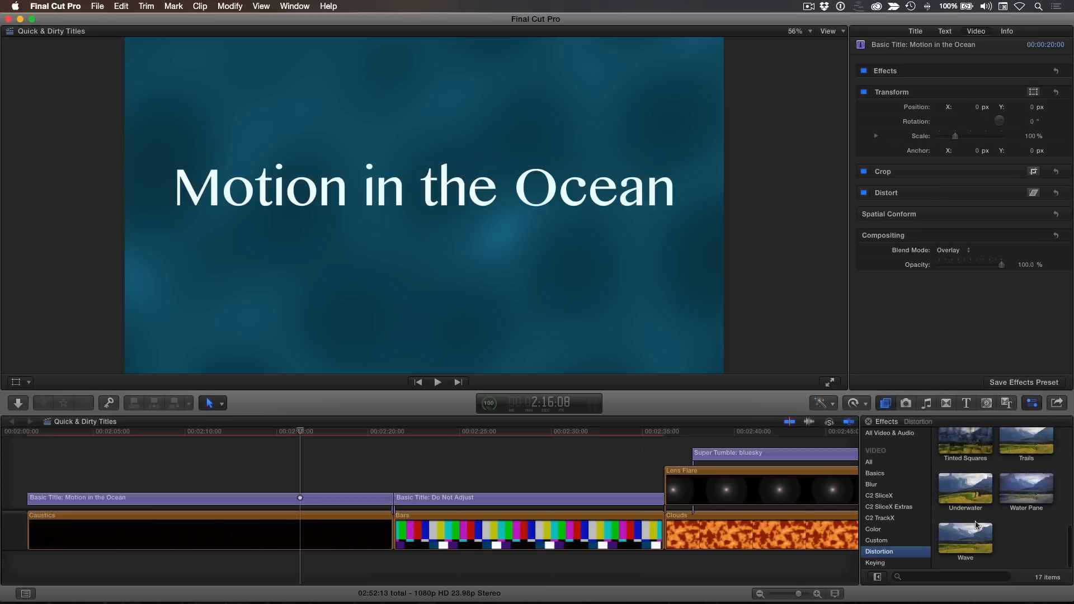
{"action": "double_click", "coordinate": [965, 489]}
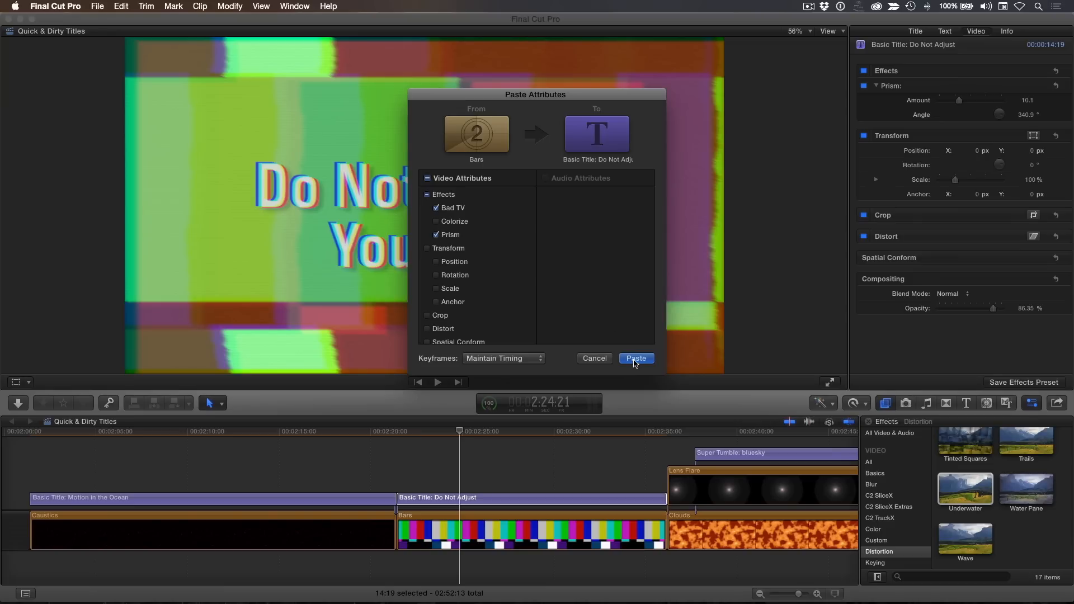
- Paste Bad TV and Prism onto the Do Not Adjust title and tweak the Bad TV roll
{"action": "left_click", "coordinate": [636, 358]}
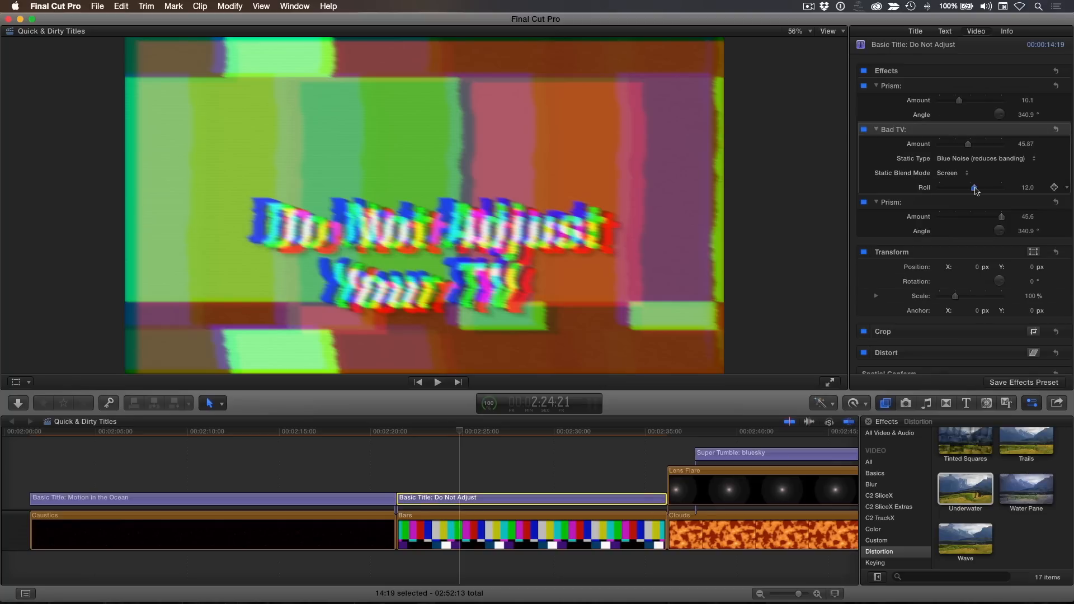
{"action": "left_click_drag", "start_coordinate": [975, 188], "coordinate": [971, 188]}
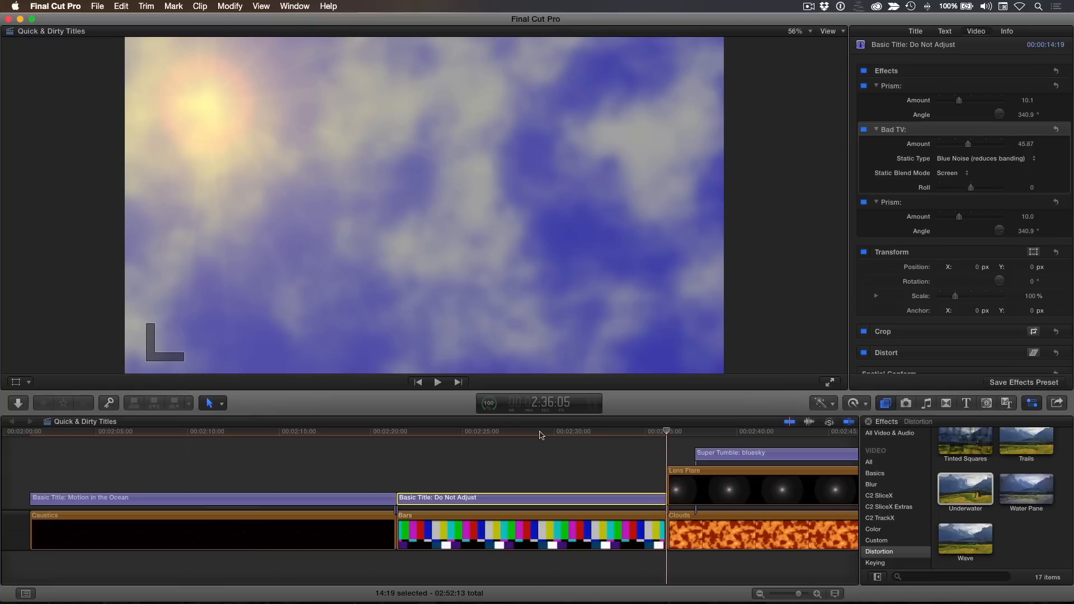
- Give the bluesky 3D title the Roof Top environment and rotate Env. Rotation Y across the letters
{"action": "left_click", "coordinate": [437, 382]}
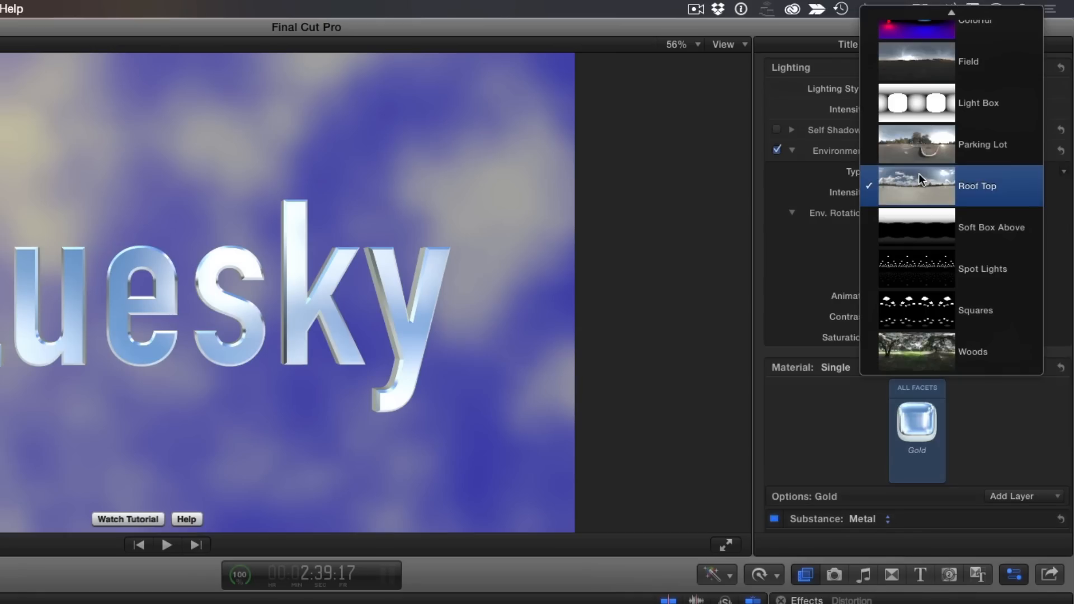
{"action": "mouse_move", "coordinate": [920, 188]}
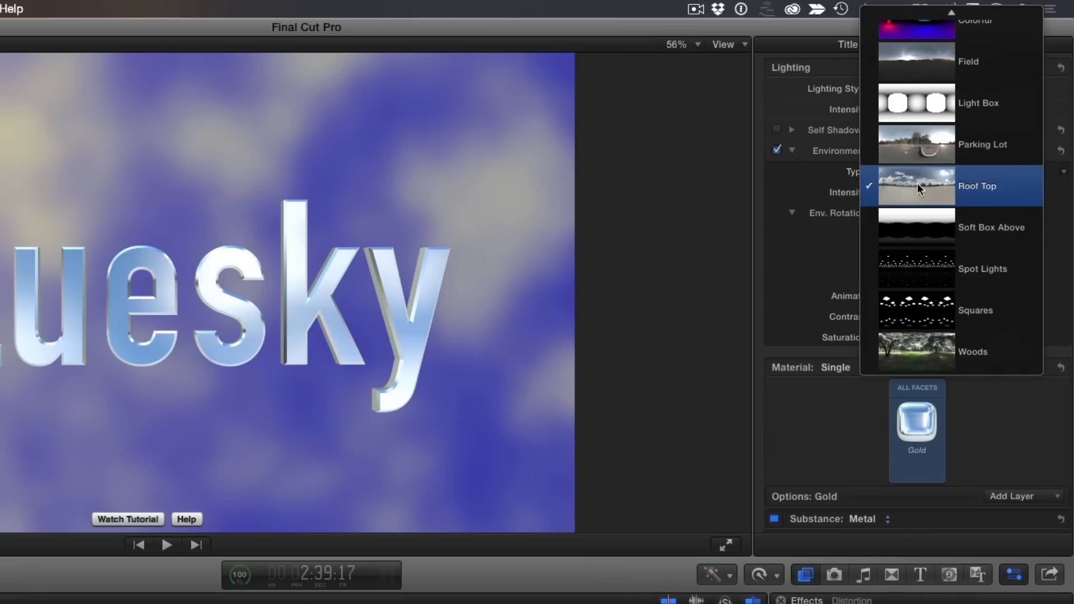
{"action": "left_click", "coordinate": [978, 186]}
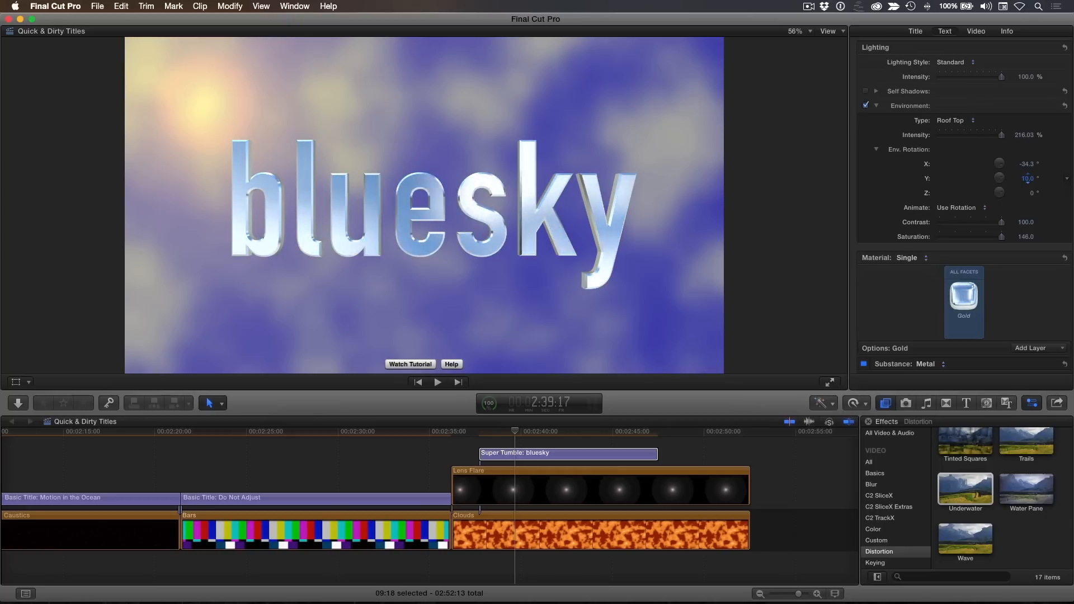
{"action": "left_click_drag", "start_coordinate": [1024, 178], "coordinate": [1031, 178]}
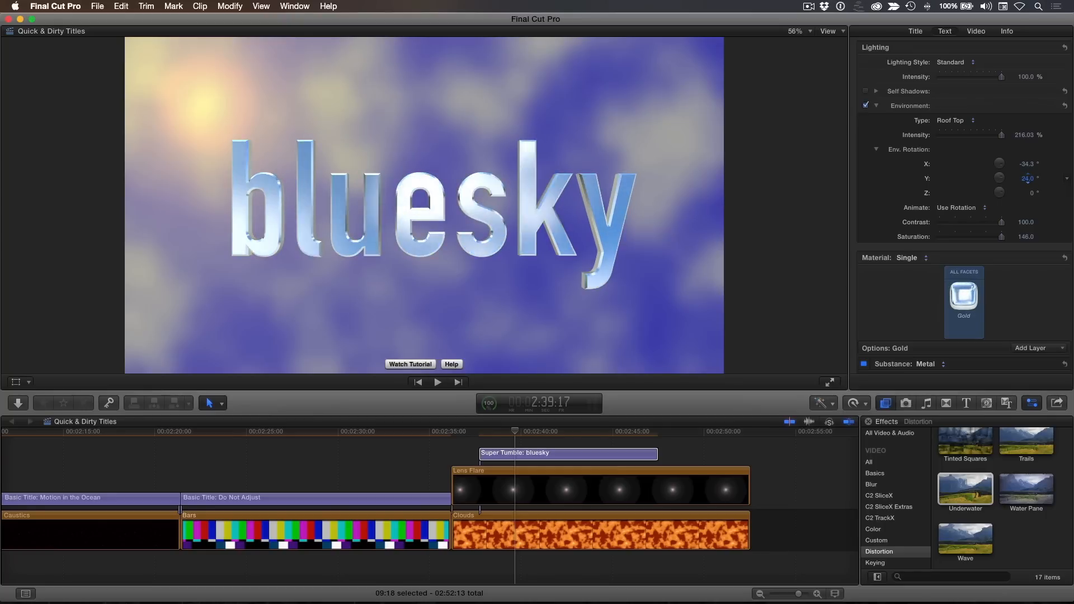
{"action": "left_click_drag", "start_coordinate": [1027, 178], "coordinate": [1027, 181]}
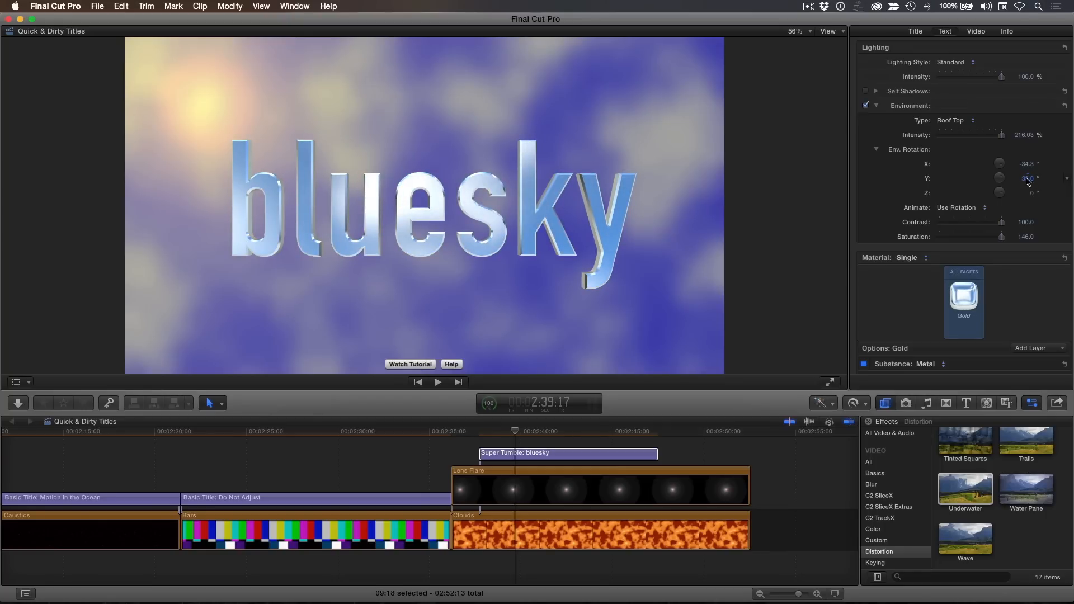